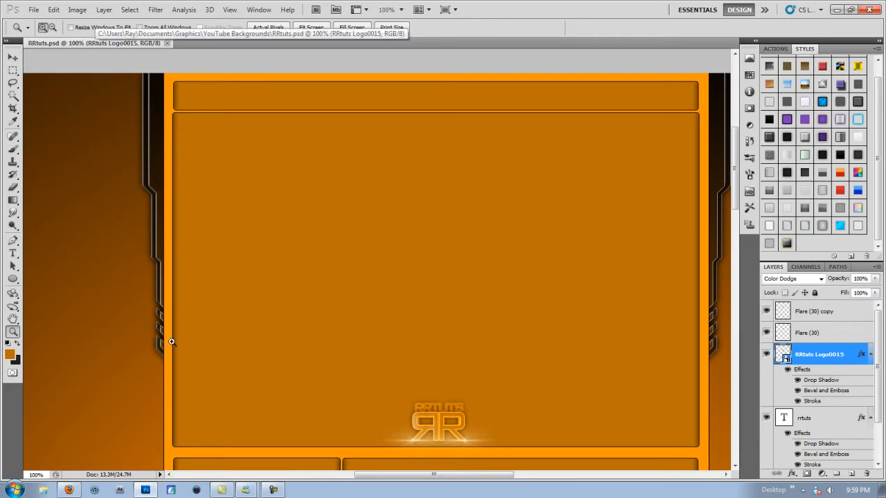
mouse_move(507, 121)
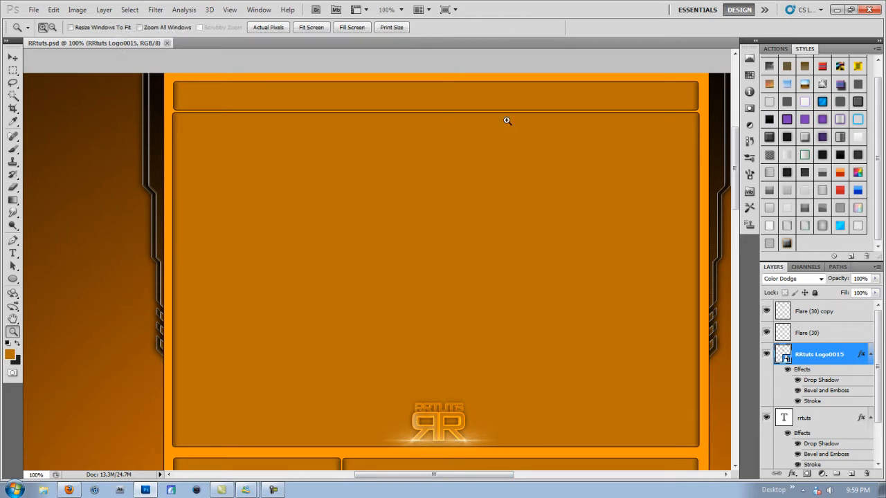
mouse_move(146, 256)
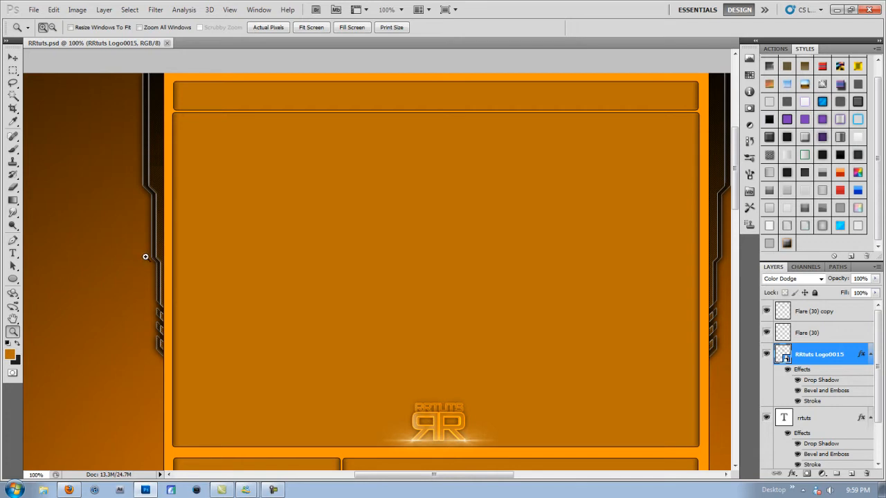
mouse_move(446, 471)
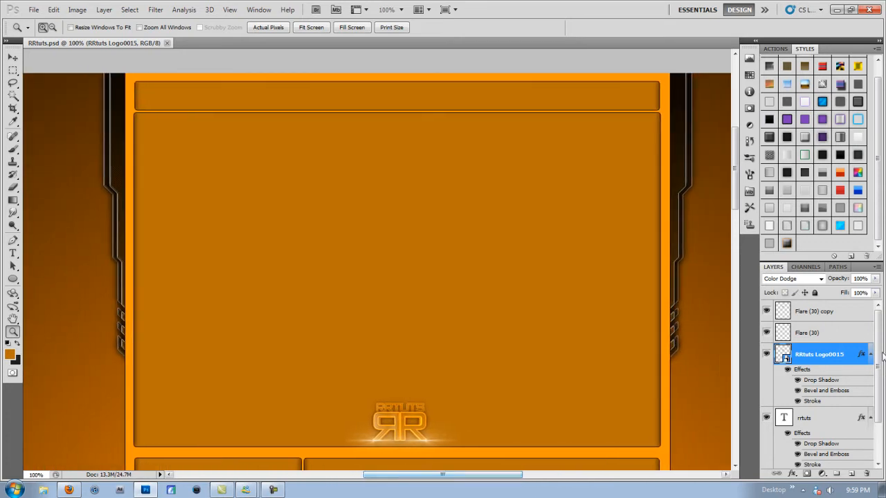
- Hide the old border and logo layers, then create a group renamed Box 1 with an empty layer
left_click(817, 310)
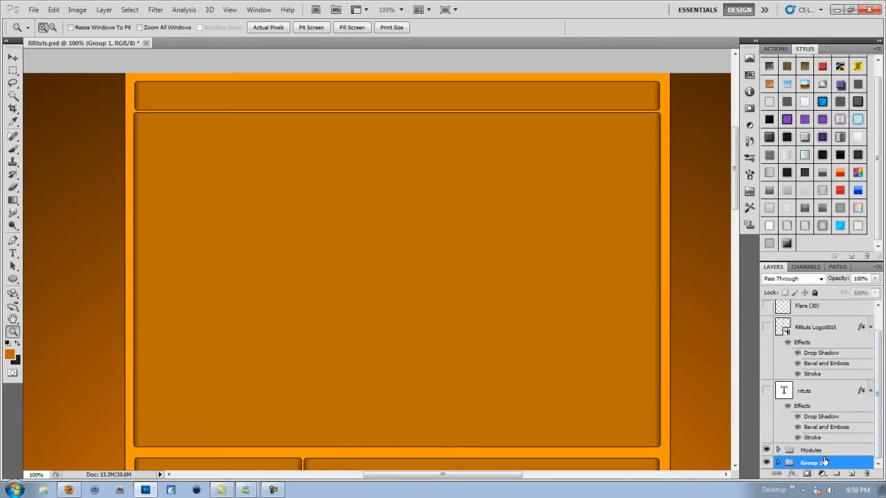
left_click(814, 450)
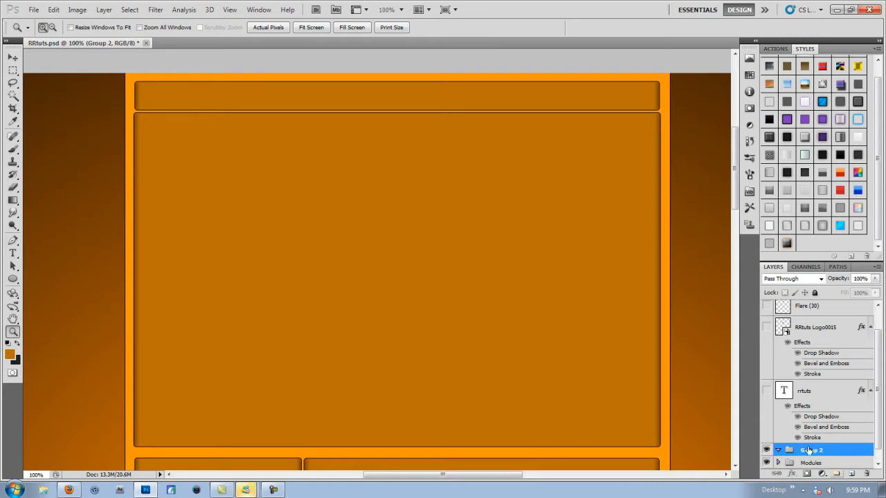
double_click(811, 450)
type("Box 1")
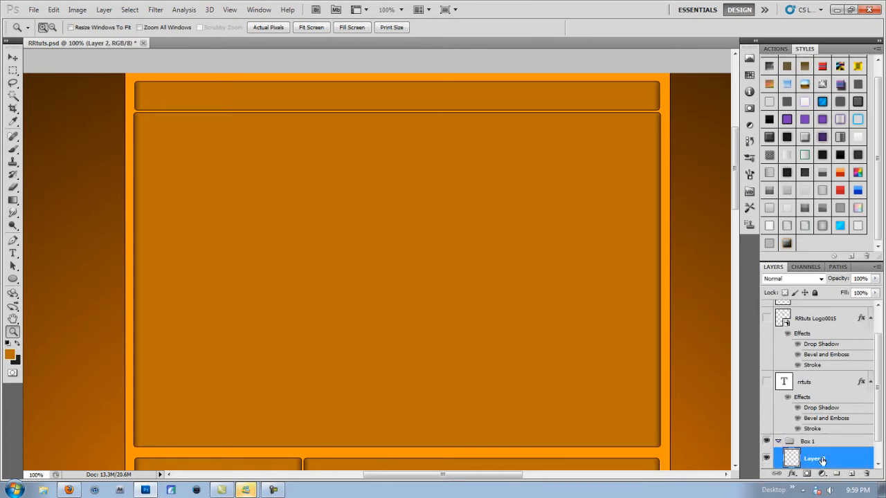
- Trace a narrow notched outline down the left edge of the orange box with Pen paths
left_click(808, 441)
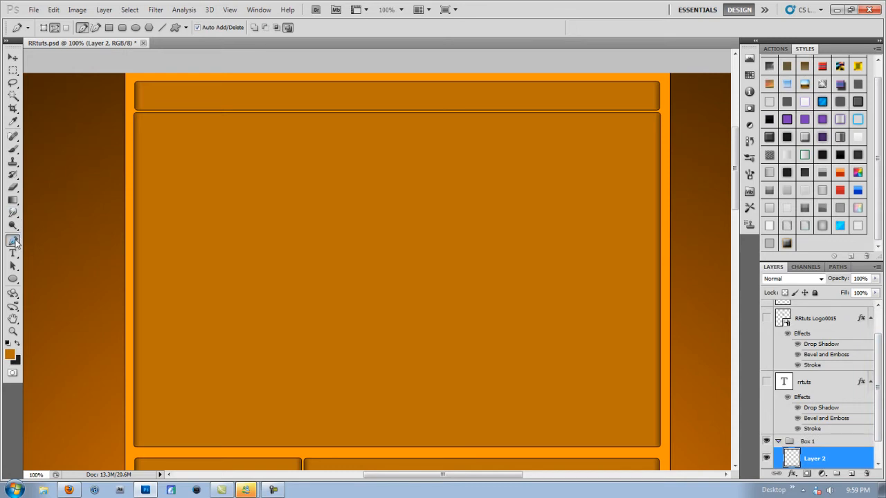
left_click(14, 241)
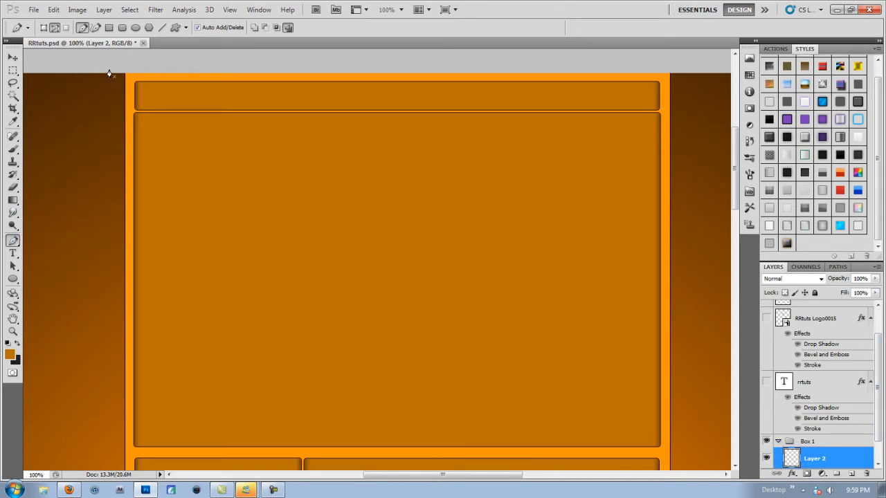
mouse_move(105, 75)
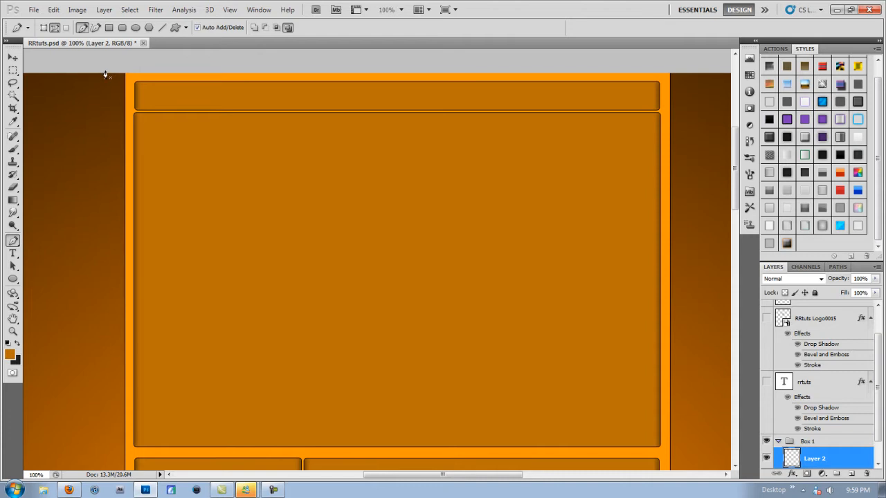
mouse_move(104, 155)
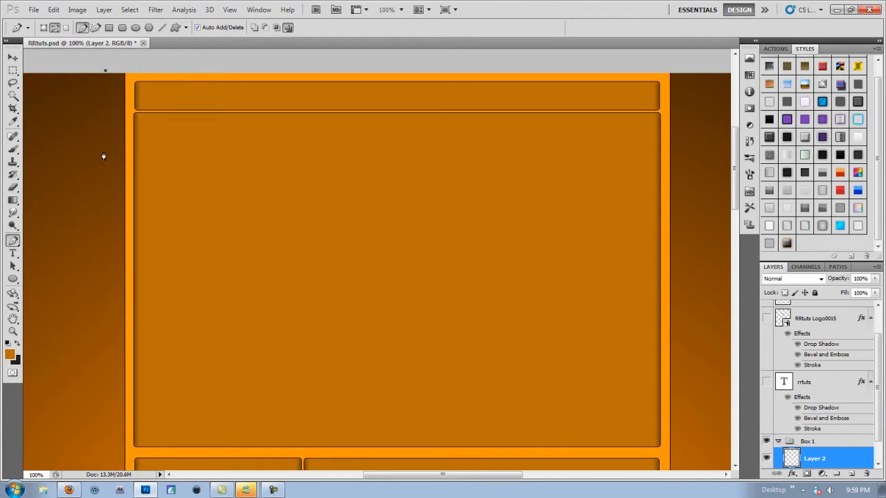
mouse_move(110, 236)
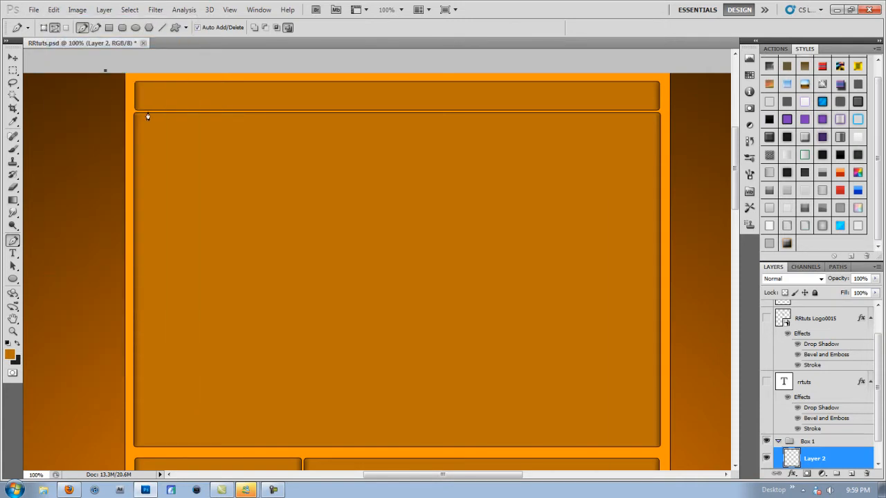
right_click(146, 116)
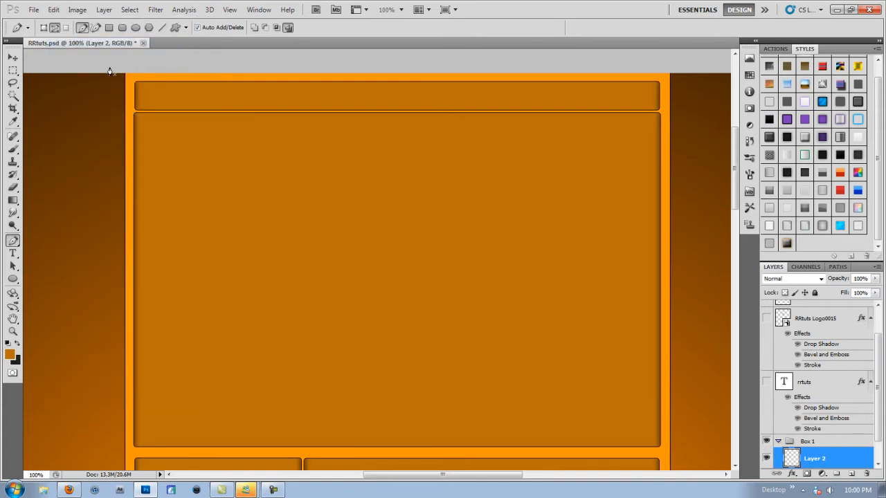
mouse_move(114, 148)
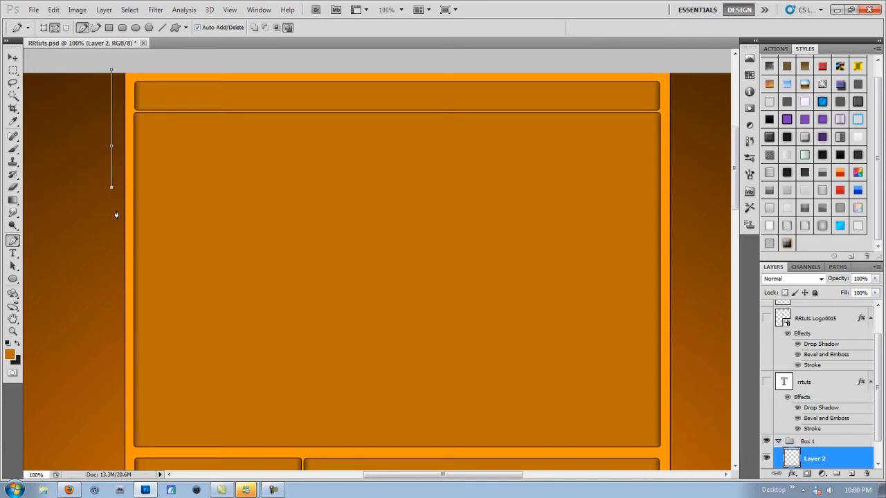
mouse_move(114, 195)
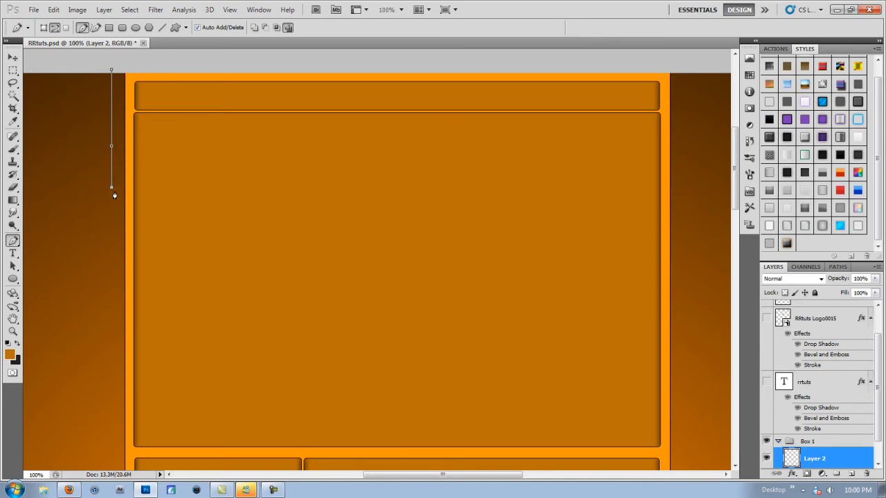
mouse_move(123, 201)
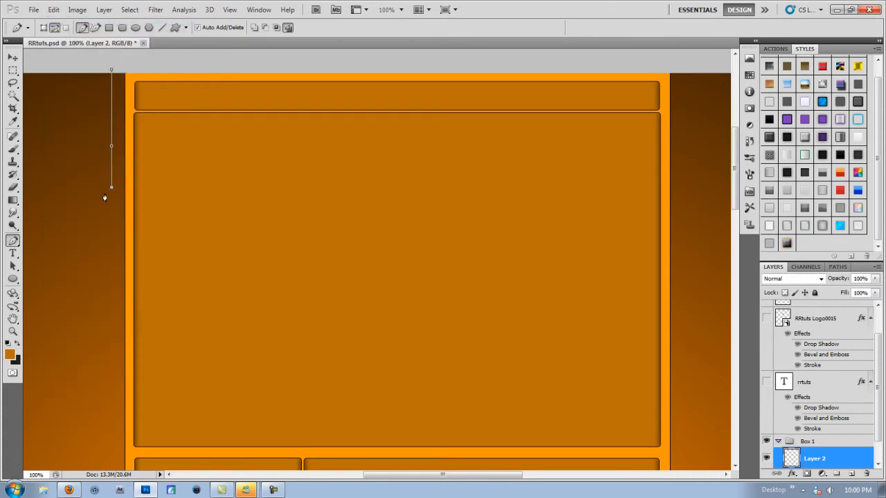
mouse_move(120, 201)
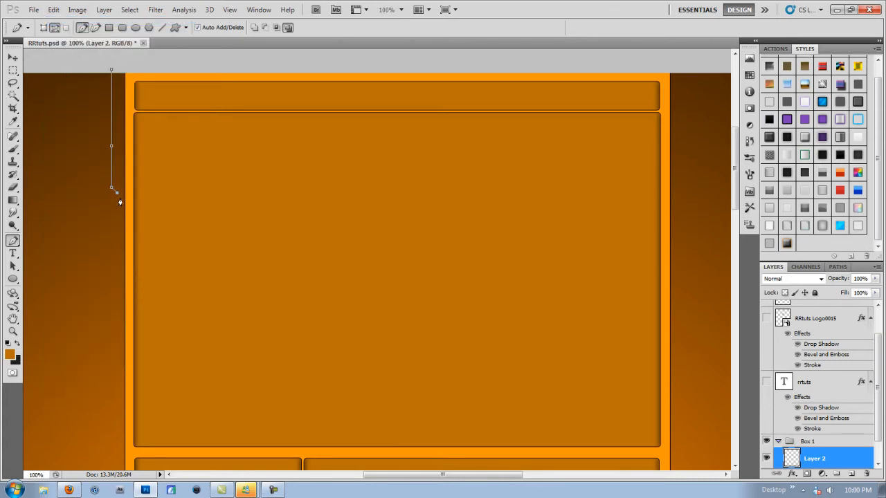
mouse_move(118, 219)
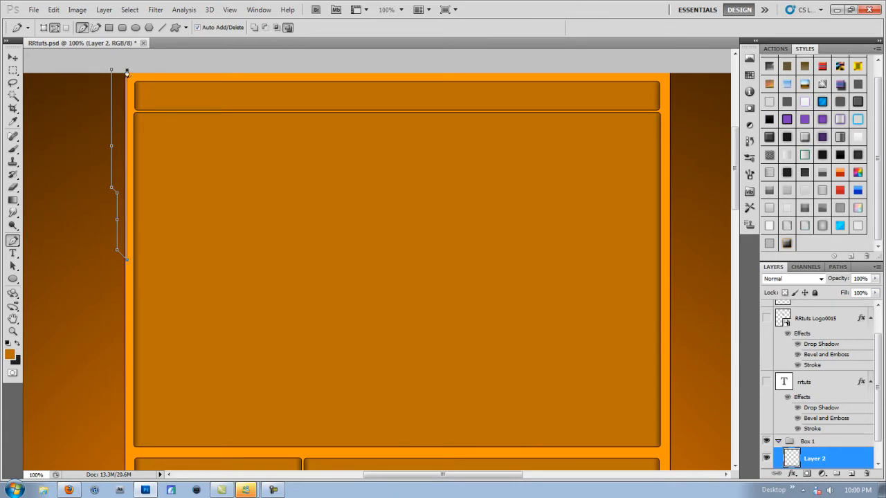
- Fill the notched path with black and delete the path outline
right_click(127, 72)
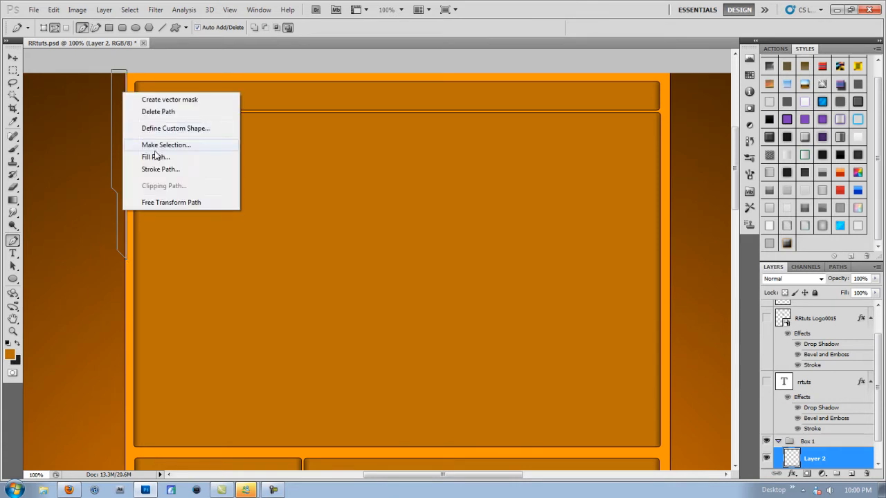
left_click(155, 156)
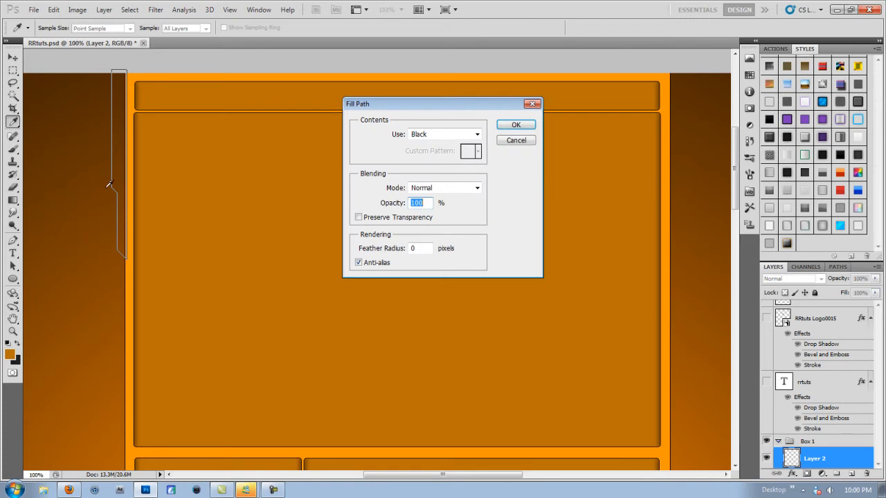
mouse_move(132, 68)
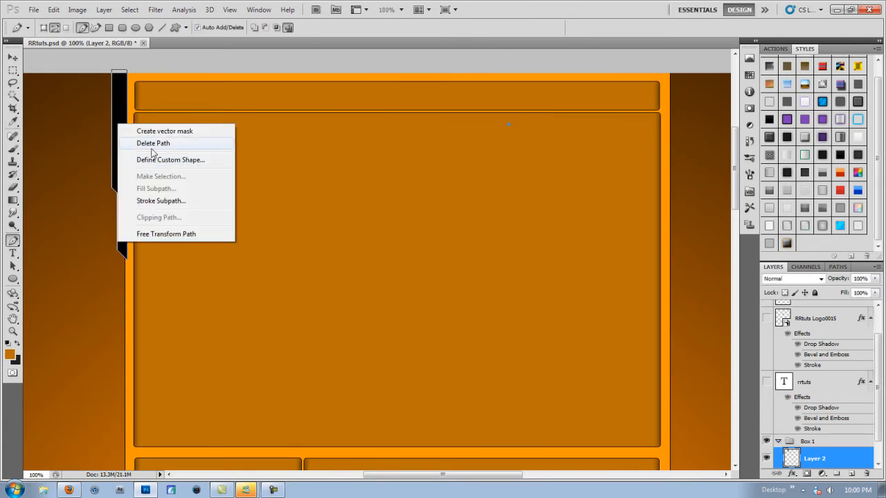
left_click(152, 143)
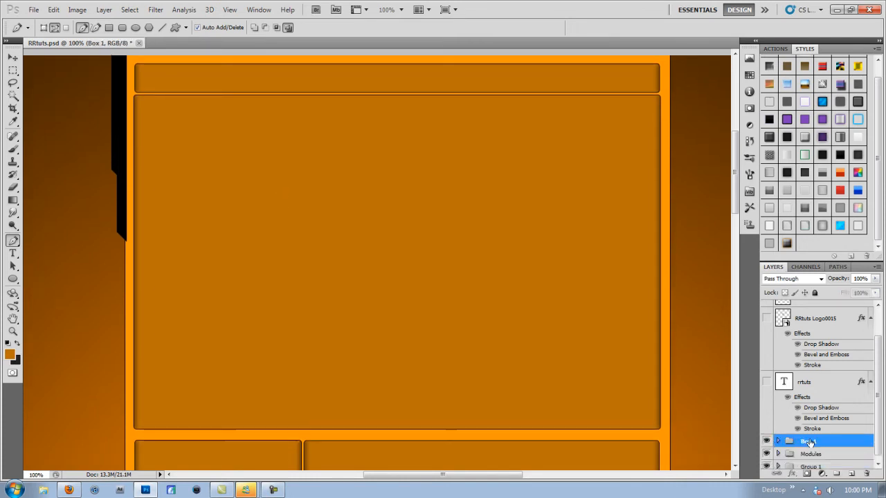
- Move the Box 1 group beneath the Modules group in the Layers panel
left_click(811, 450)
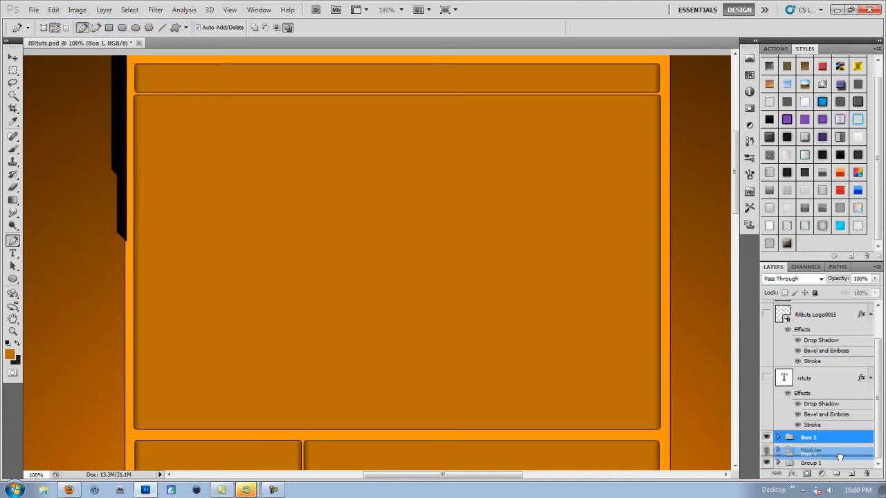
left_click(808, 449)
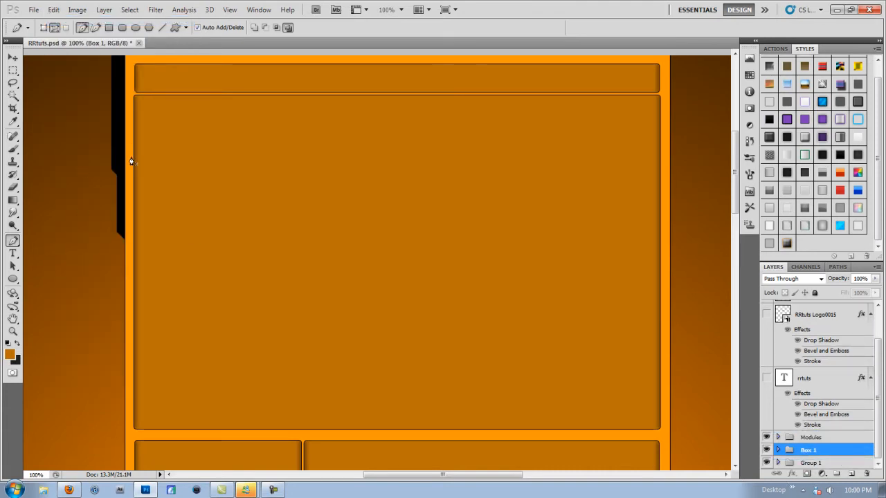
mouse_move(128, 163)
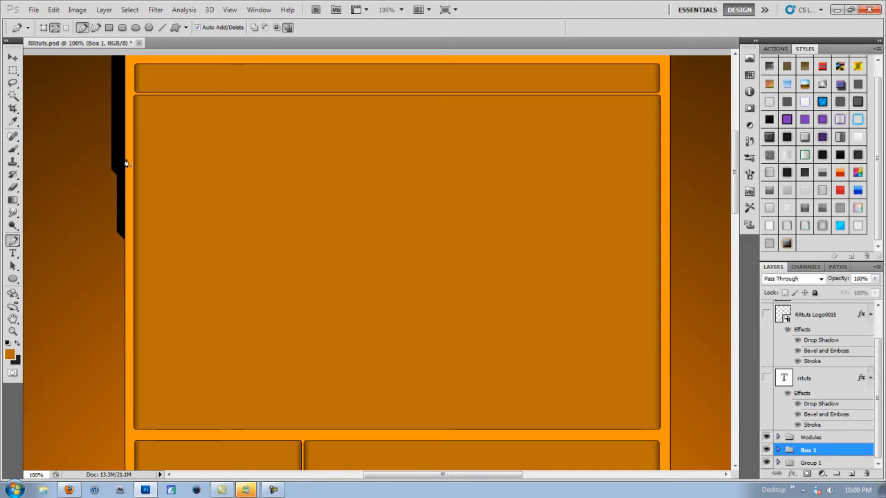
mouse_move(39, 209)
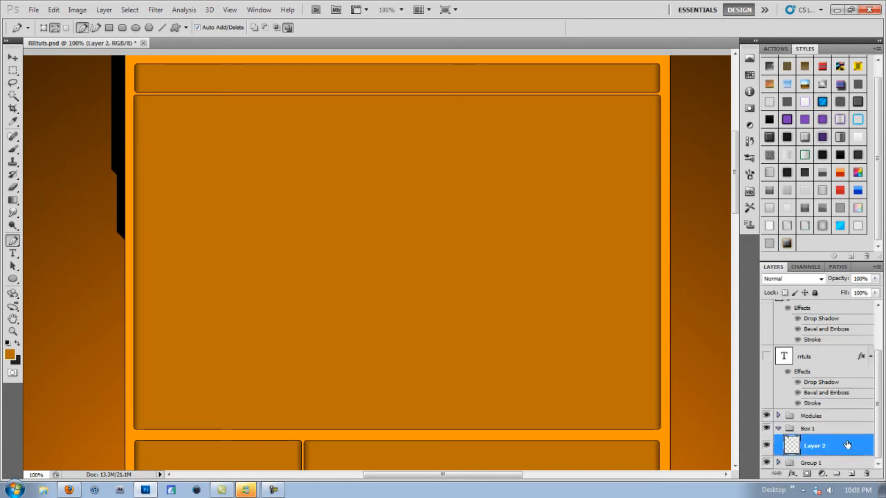
- Give Layer 2 a drop shadow and an orange stroke in Layer Style
right_click(815, 445)
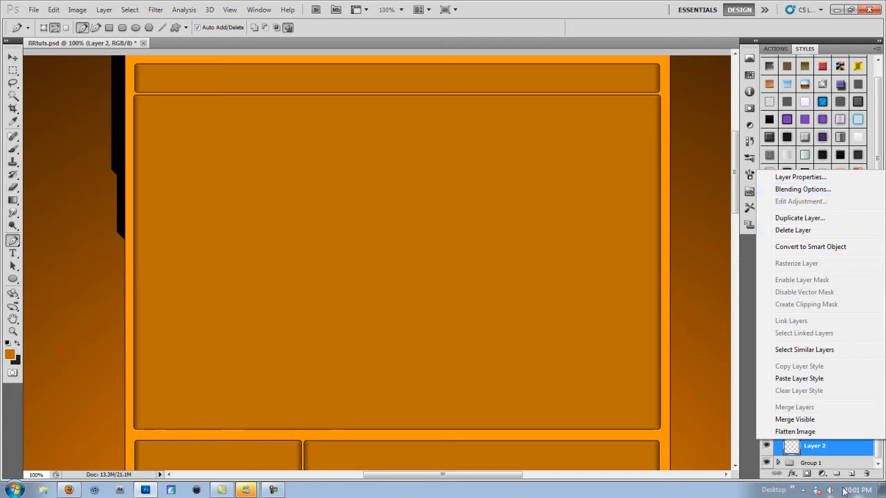
left_click(803, 188)
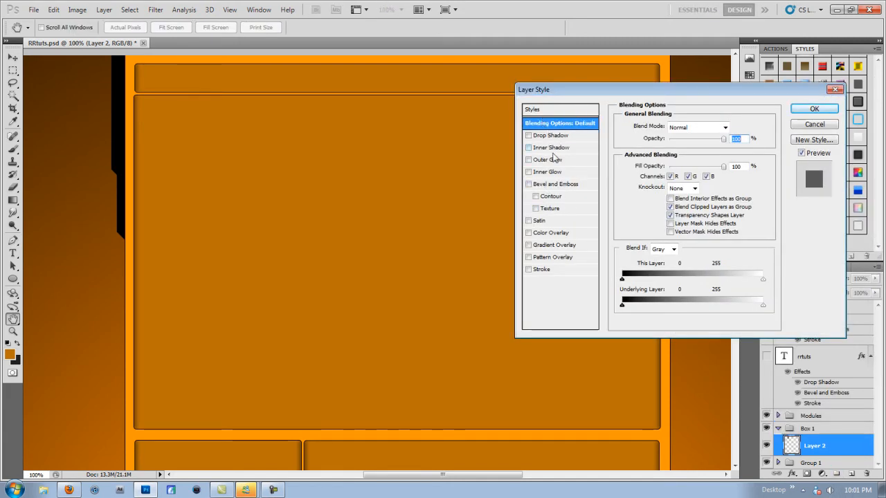
left_click(551, 136)
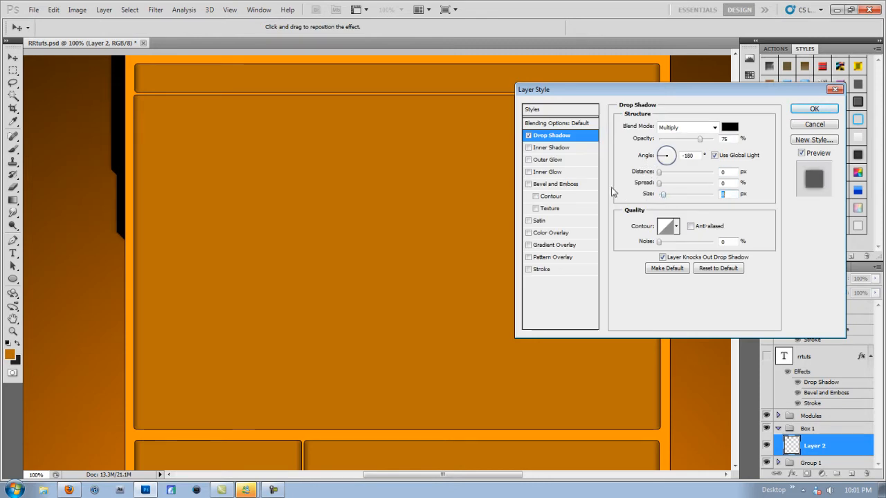
left_click(542, 269)
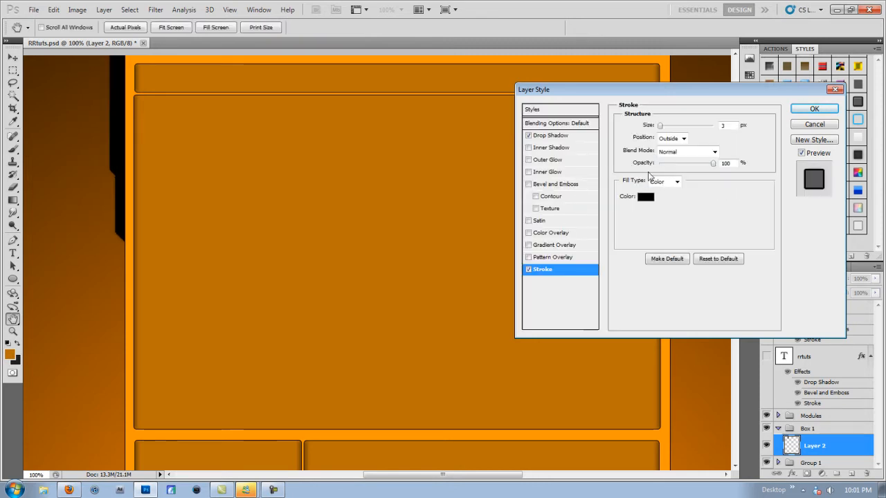
left_click(646, 196)
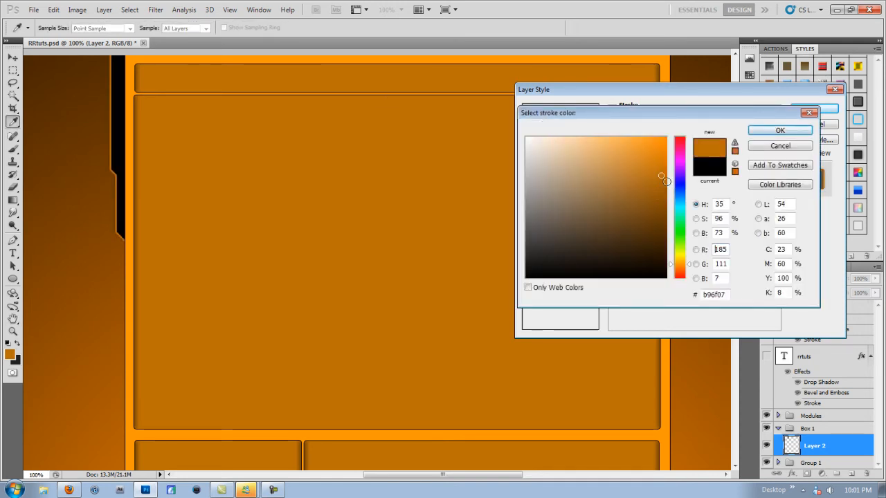
left_click(781, 130)
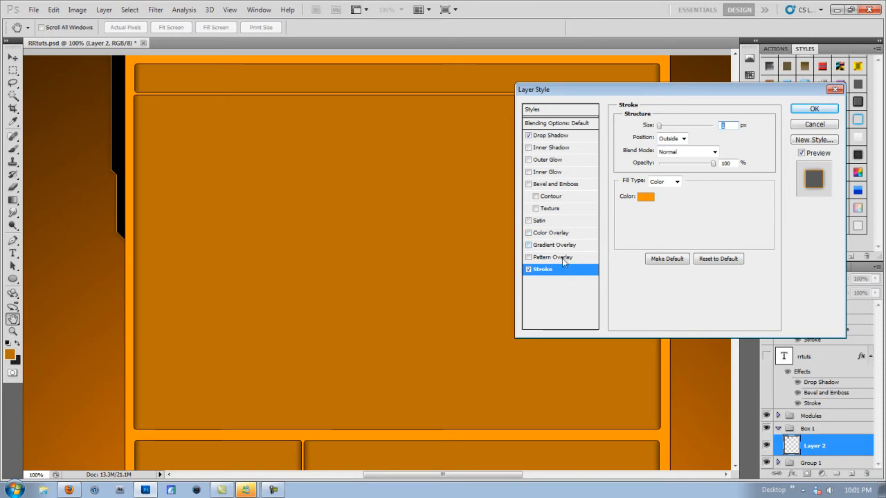
- Add an orange wood pattern overlay and a brown radial gradient overlay to the border
left_click(554, 243)
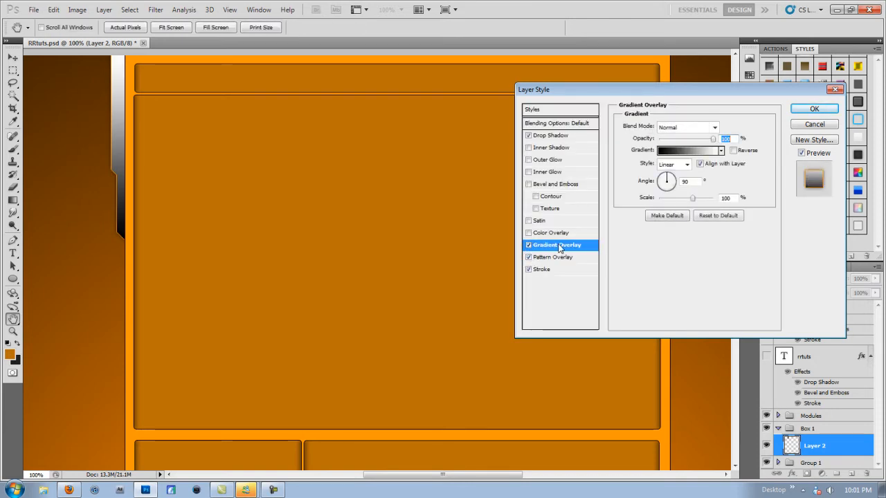
left_click(686, 127)
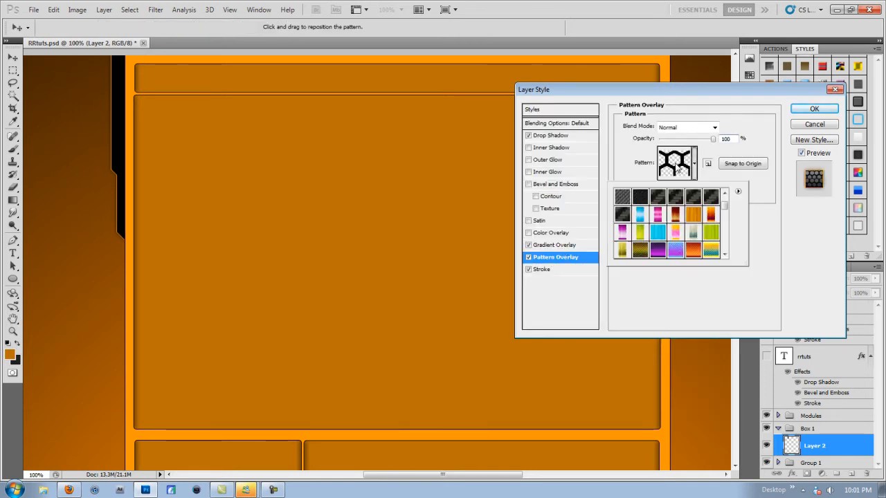
left_click(692, 215)
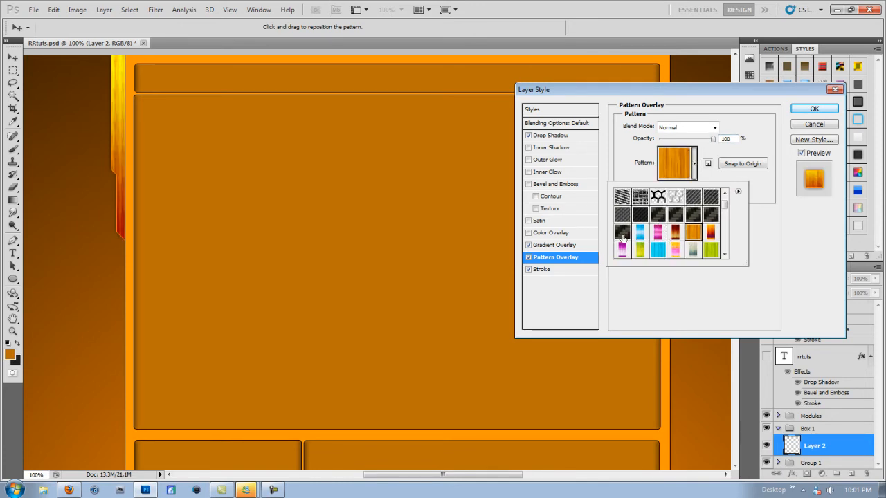
left_click(623, 233)
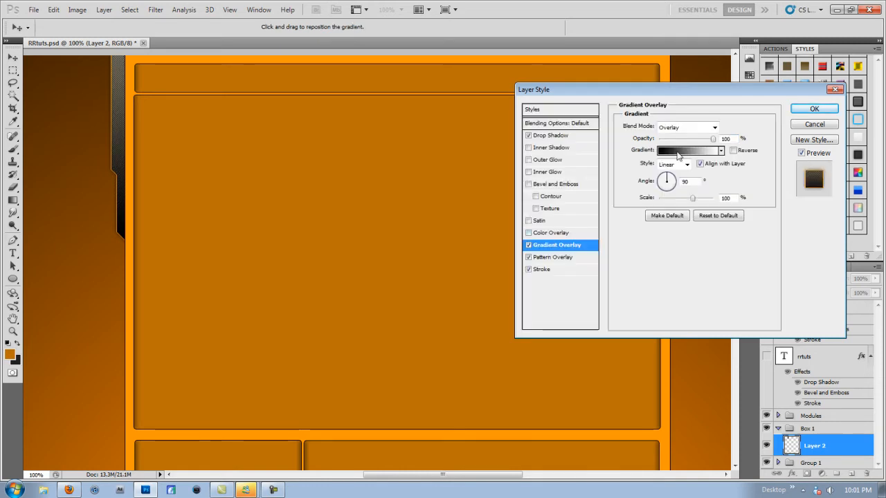
left_click(688, 149)
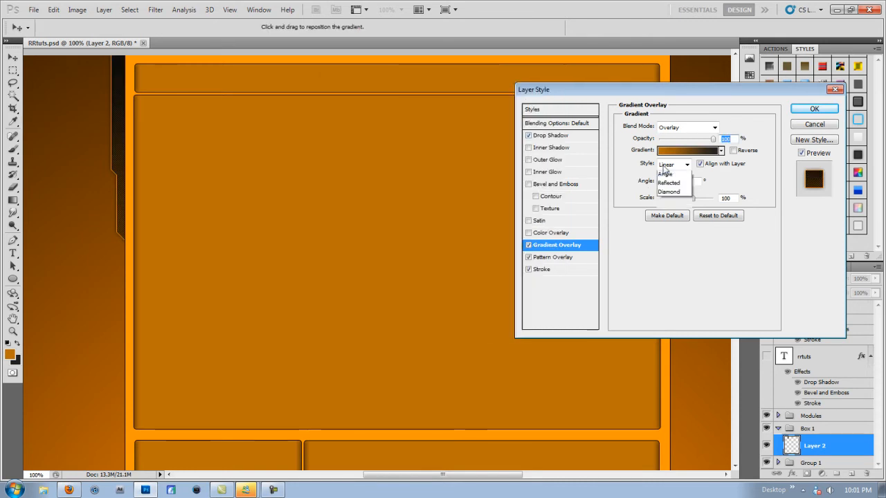
left_click(666, 164)
type("150")
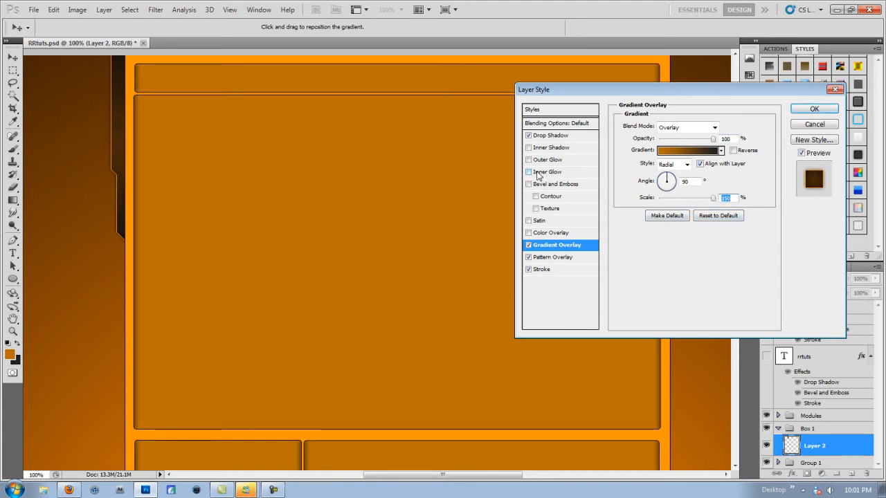
left_click(548, 160)
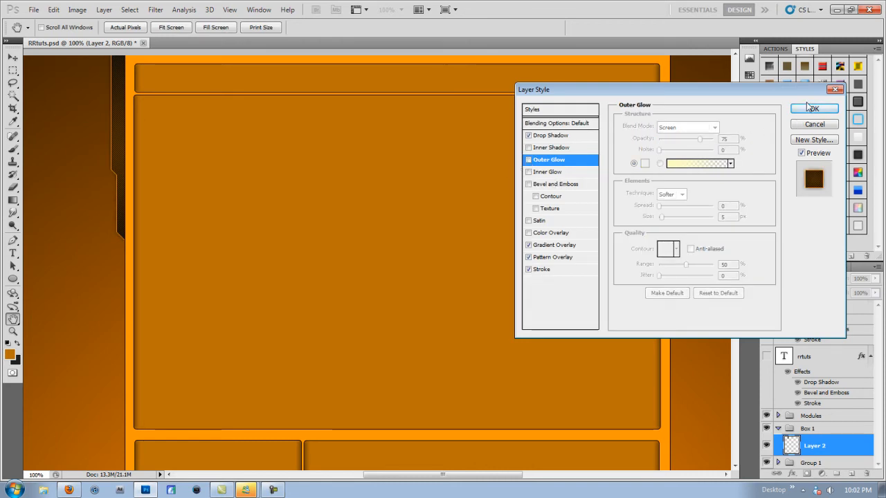
- Commit the layer style, then stroke a pen path traced just inside the border on a new layer
left_click(815, 108)
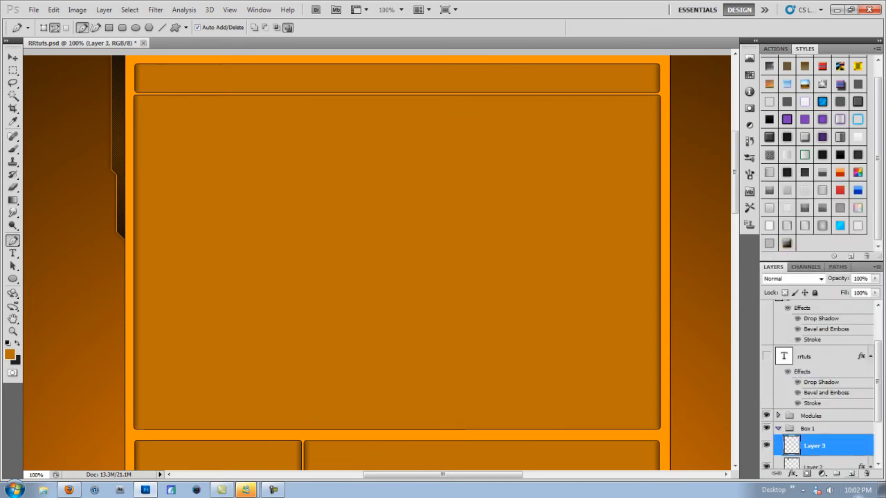
mouse_move(100, 60)
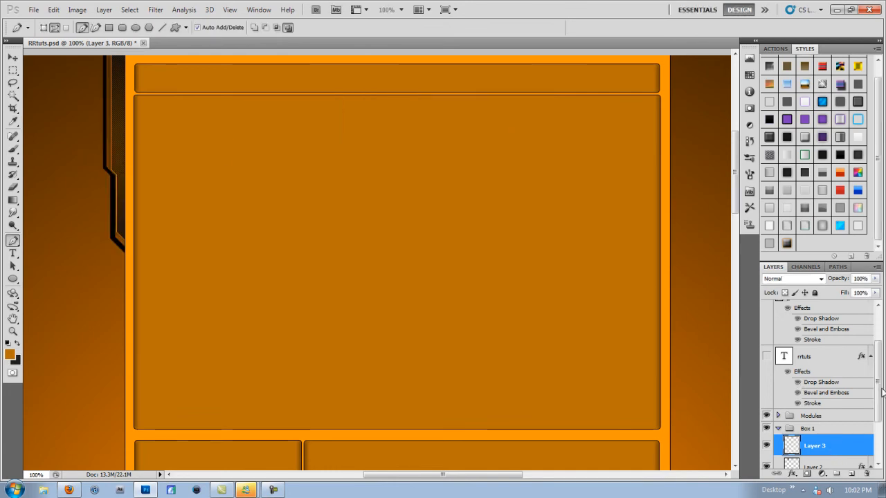
right_click(814, 446)
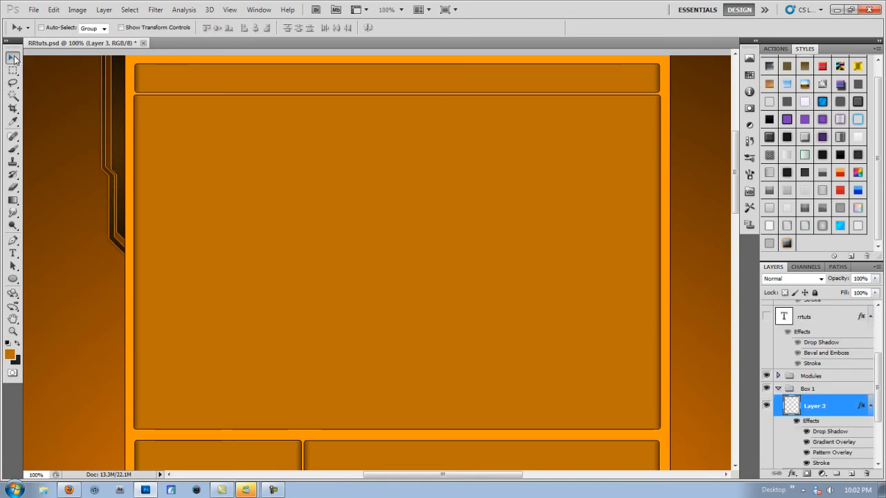
mouse_move(123, 203)
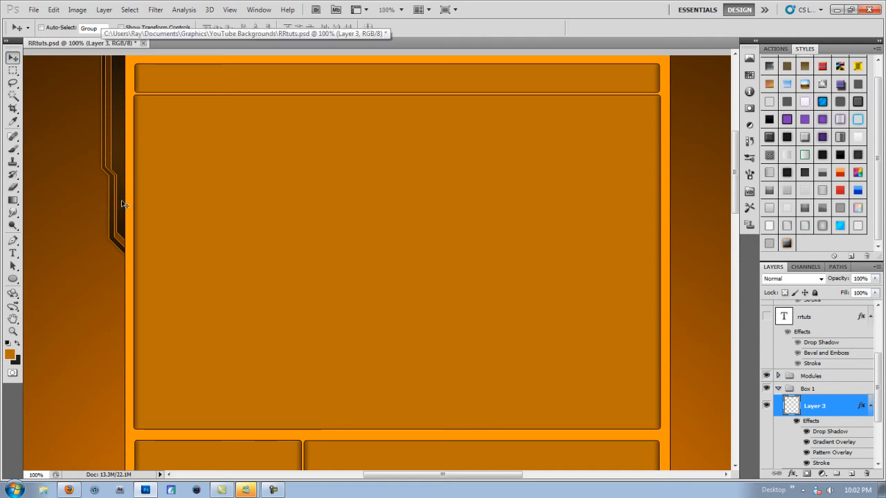
mouse_move(158, 183)
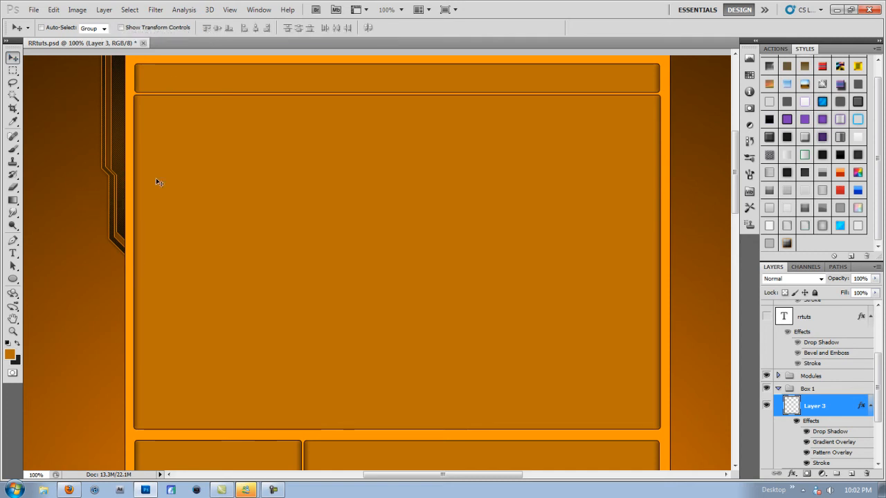
mouse_move(146, 230)
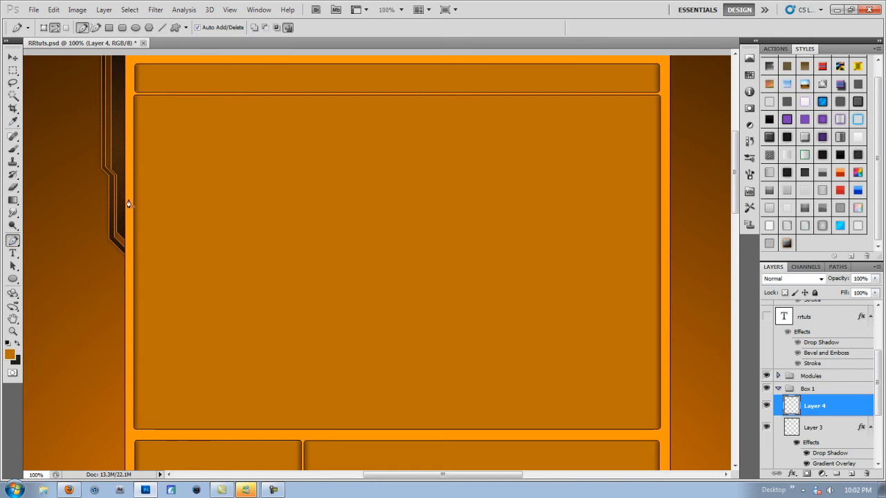
mouse_move(108, 182)
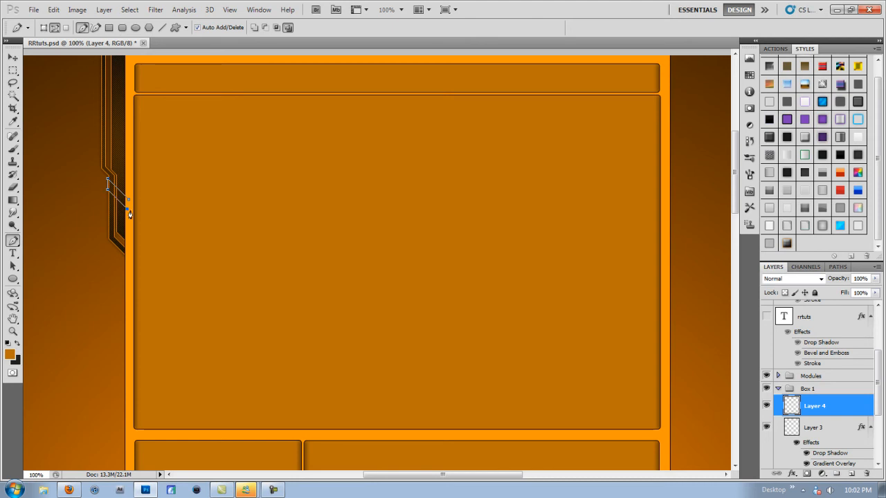
- Turn the notch path into a selection, clear those pixels, and delete the temporary Layer 4
right_click(129, 215)
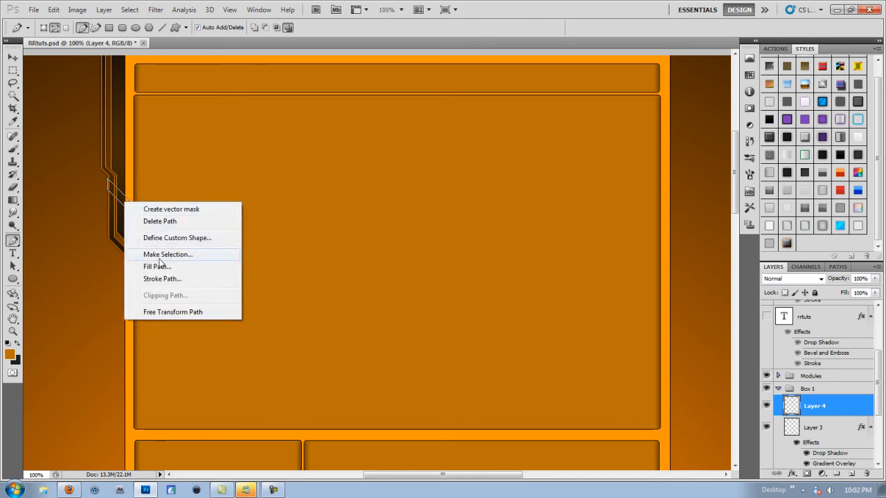
left_click(167, 255)
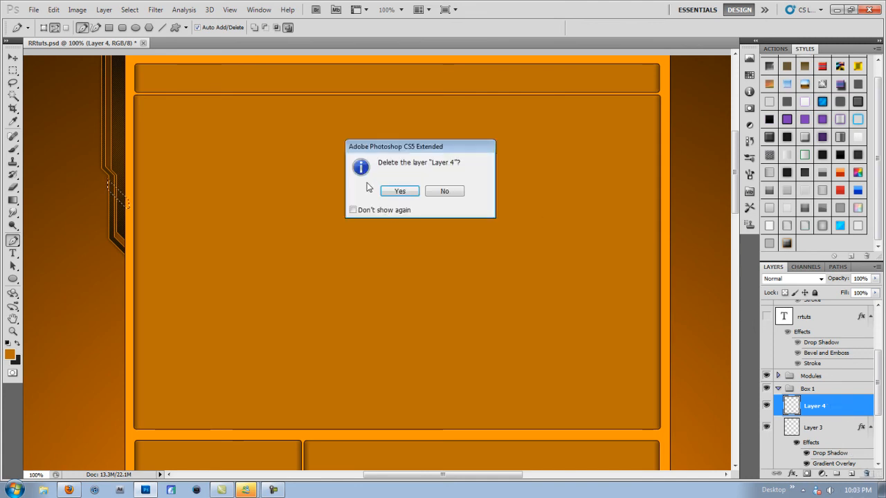
left_click(399, 191)
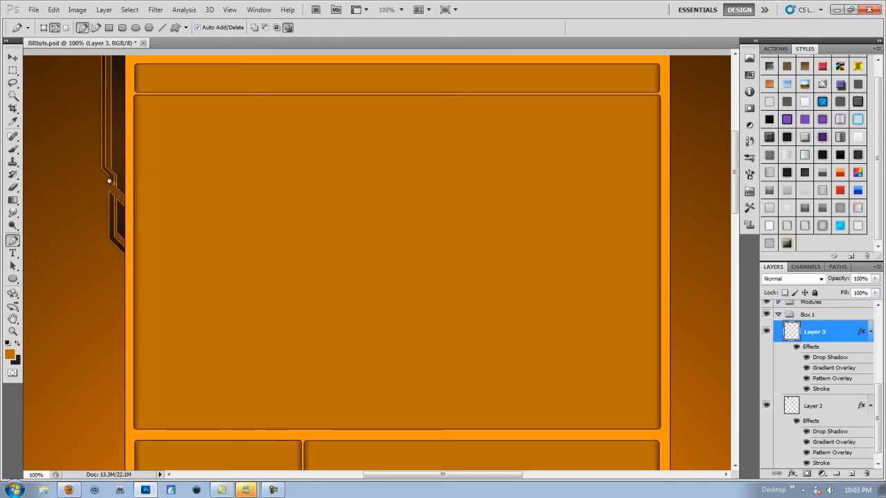
mouse_move(117, 207)
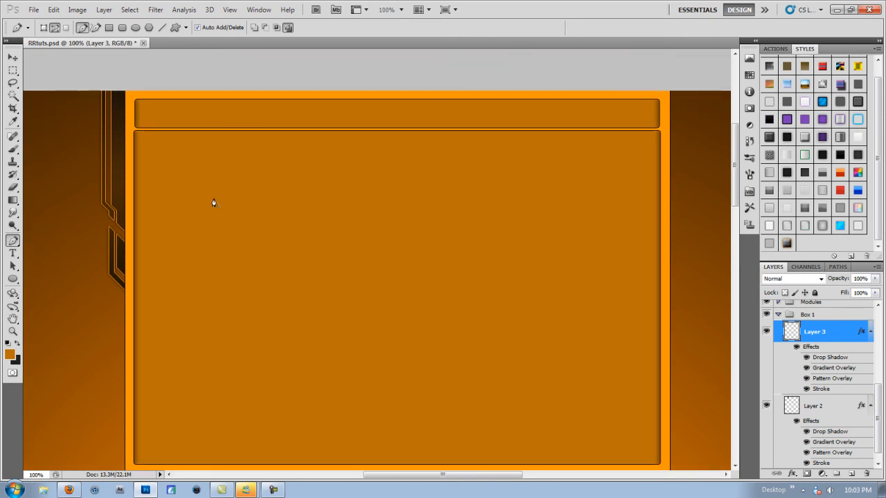
left_click(12, 58)
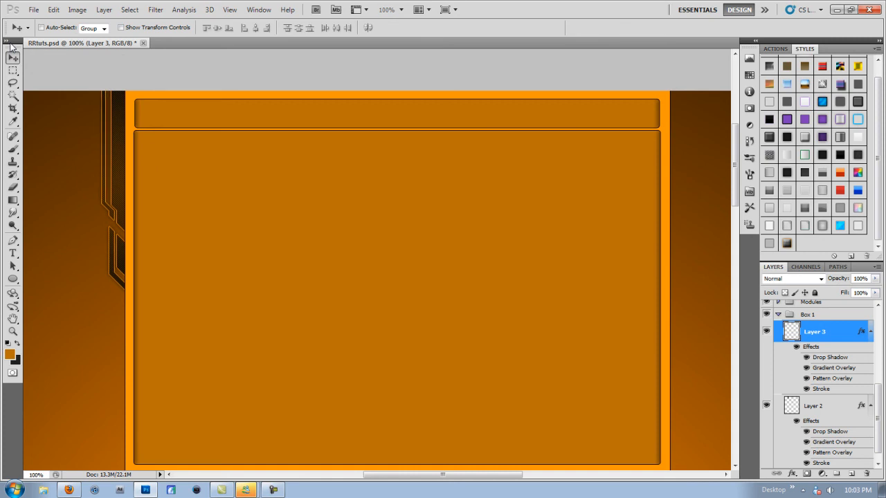
mouse_move(667, 318)
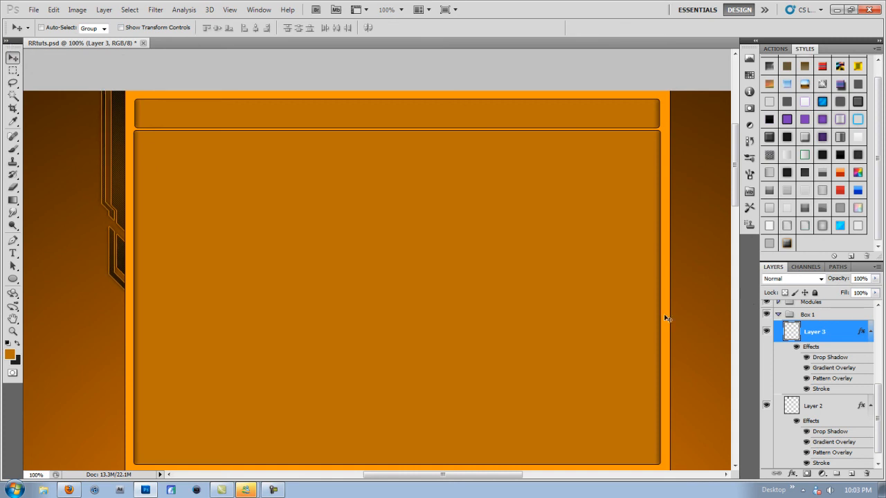
mouse_move(63, 122)
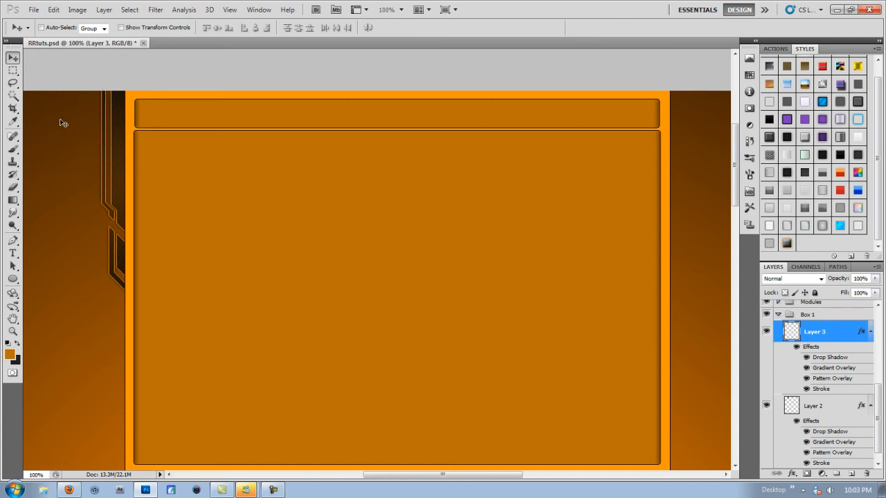
mouse_move(244, 266)
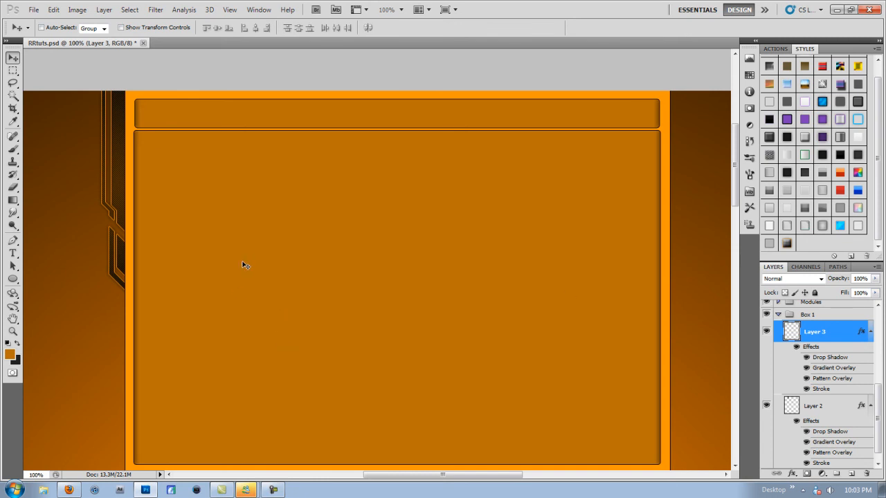
mouse_move(252, 263)
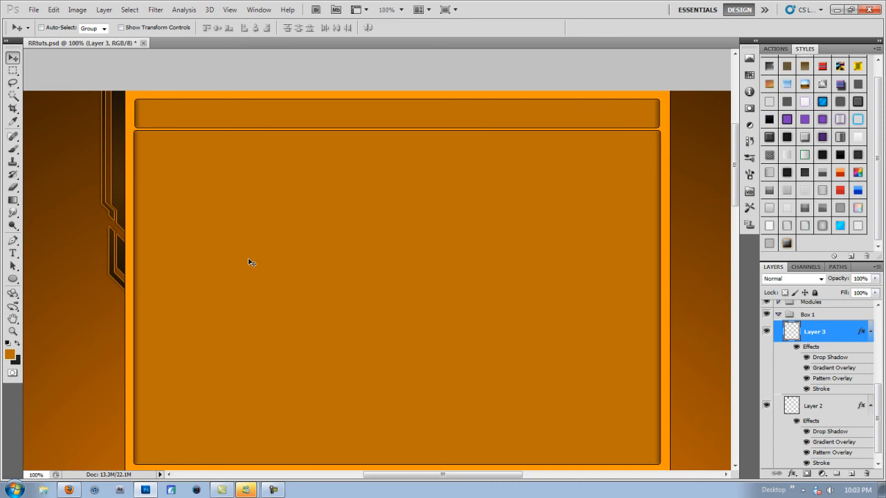
mouse_move(252, 263)
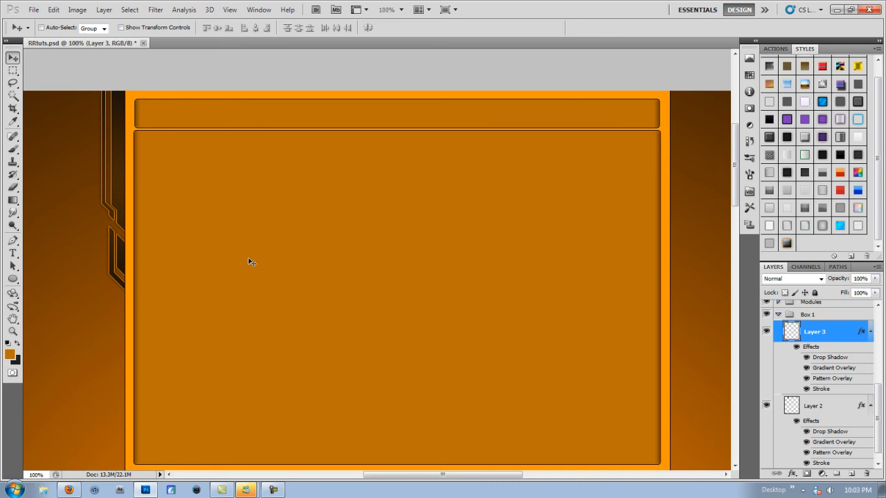